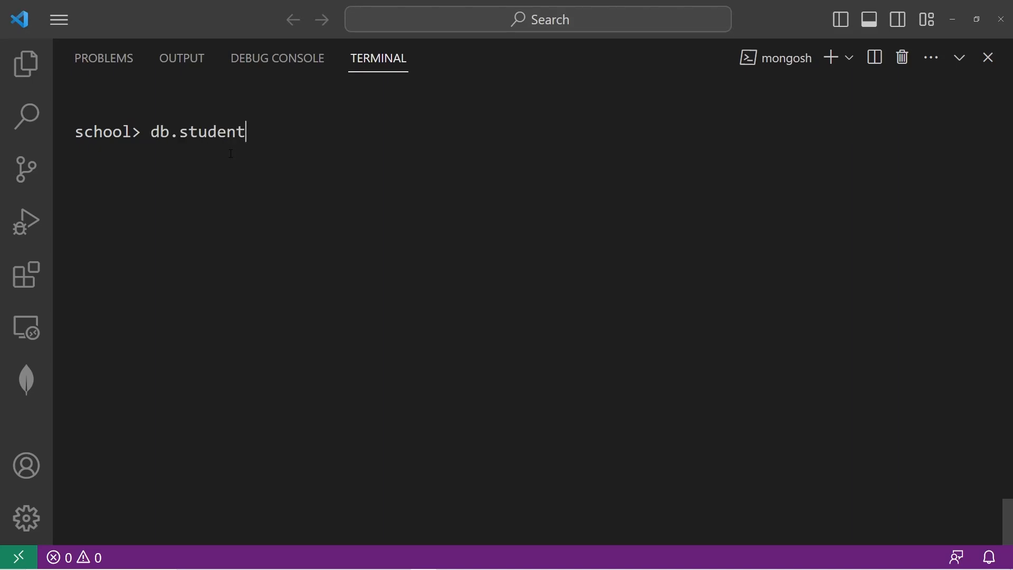
- List all student documents with db.students.find(), scroll through them, then clear with cls
text(s.find())
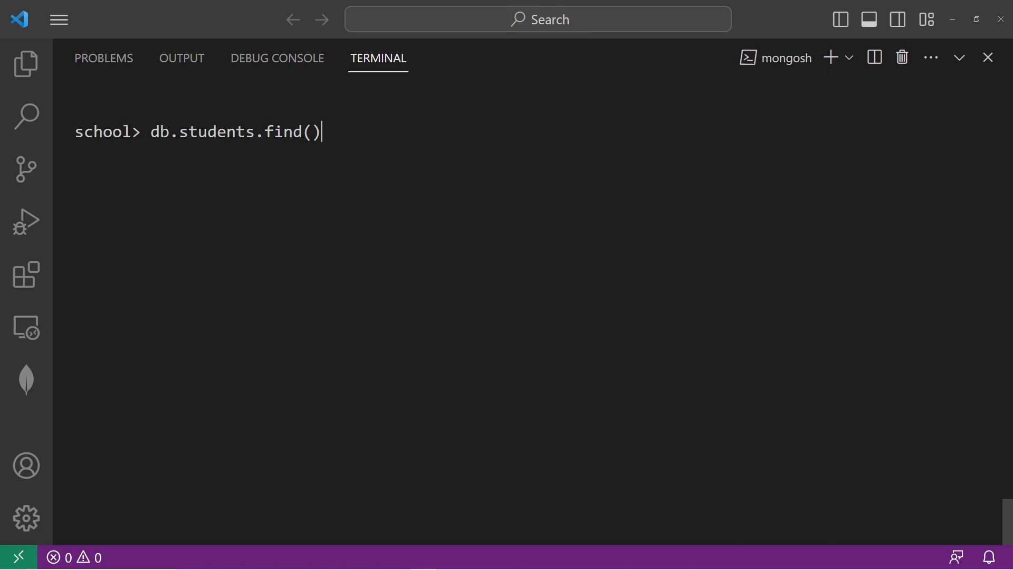
double_click(215, 132)
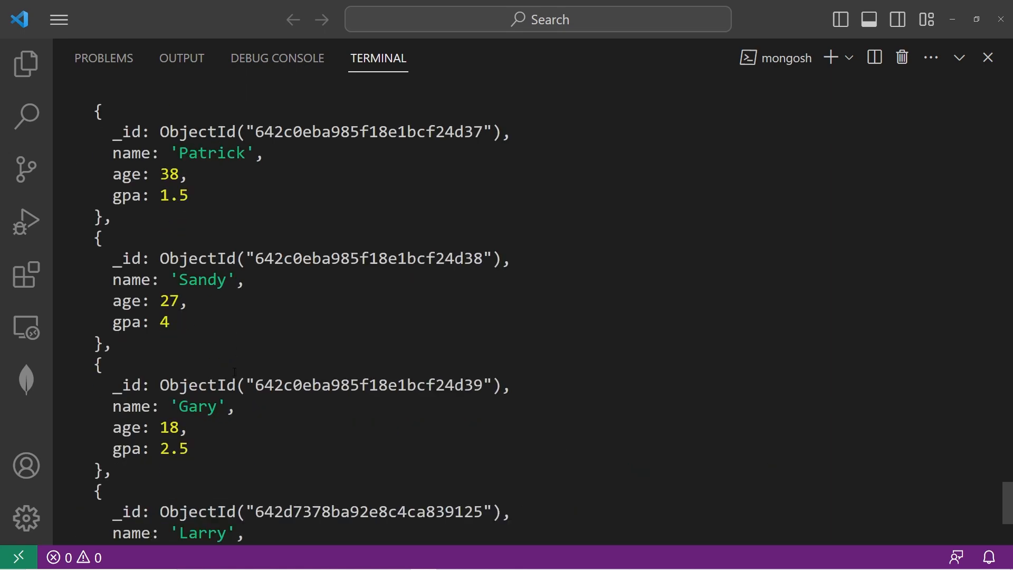
scroll(down, 3)
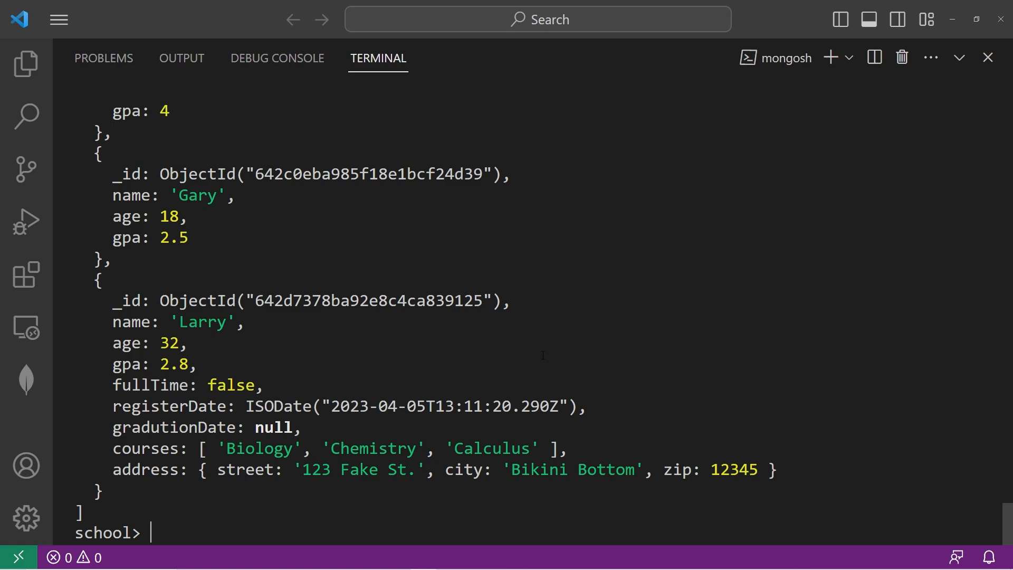
text(cl)
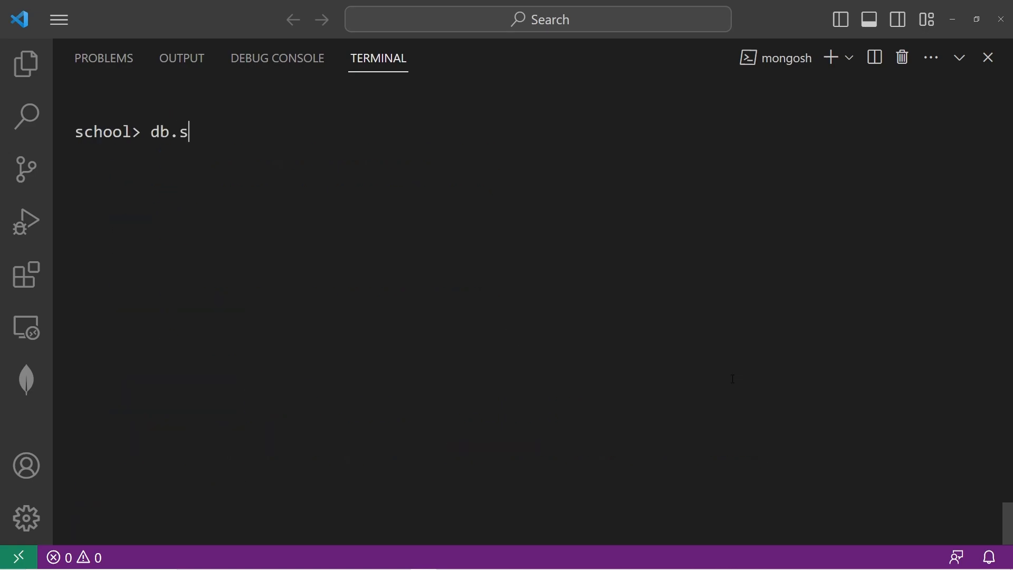
- Run db.students.find({name:"Spongebob"}) to return Spongebob's document
text(tudents)
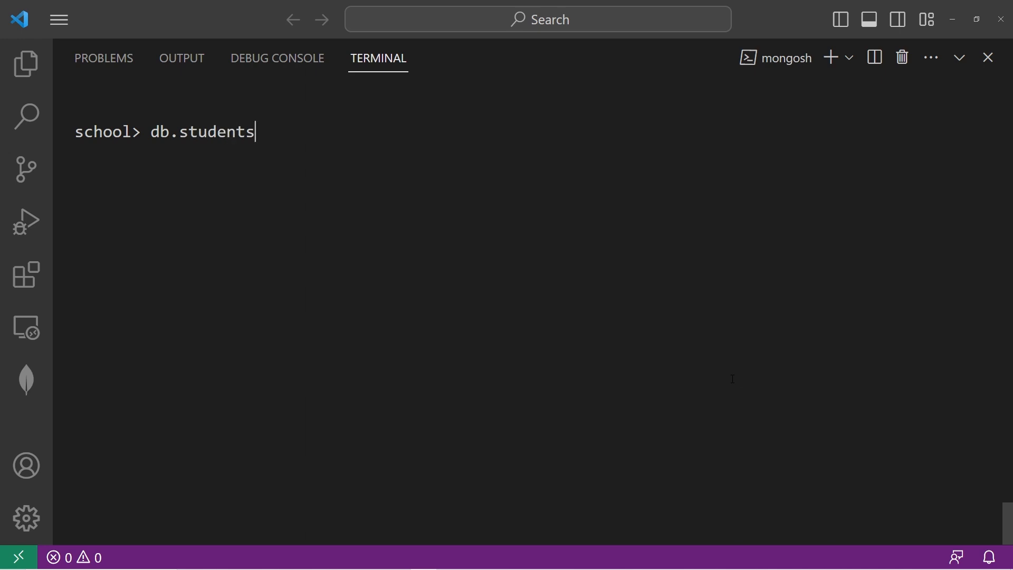
text(.find())
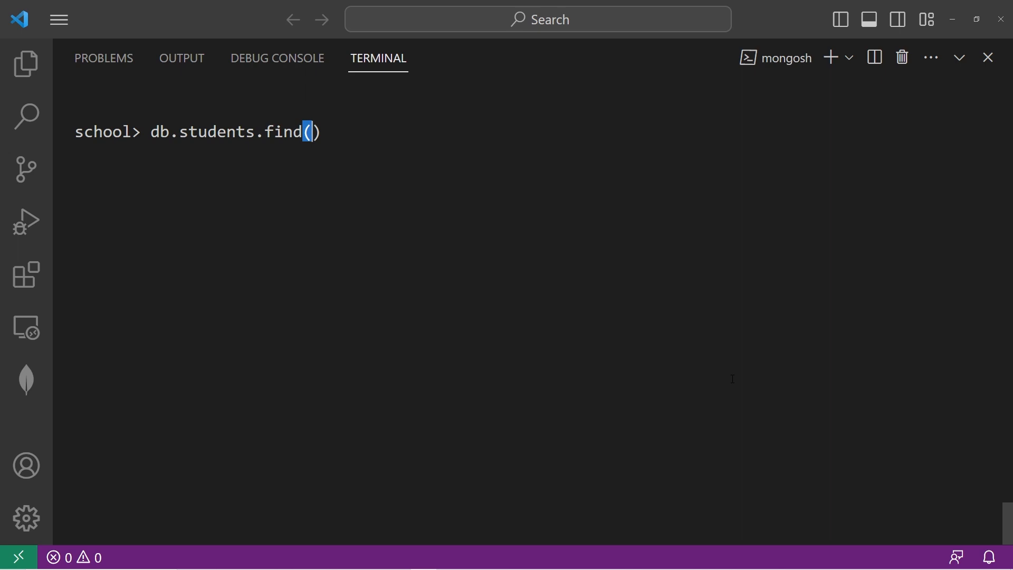
text({})
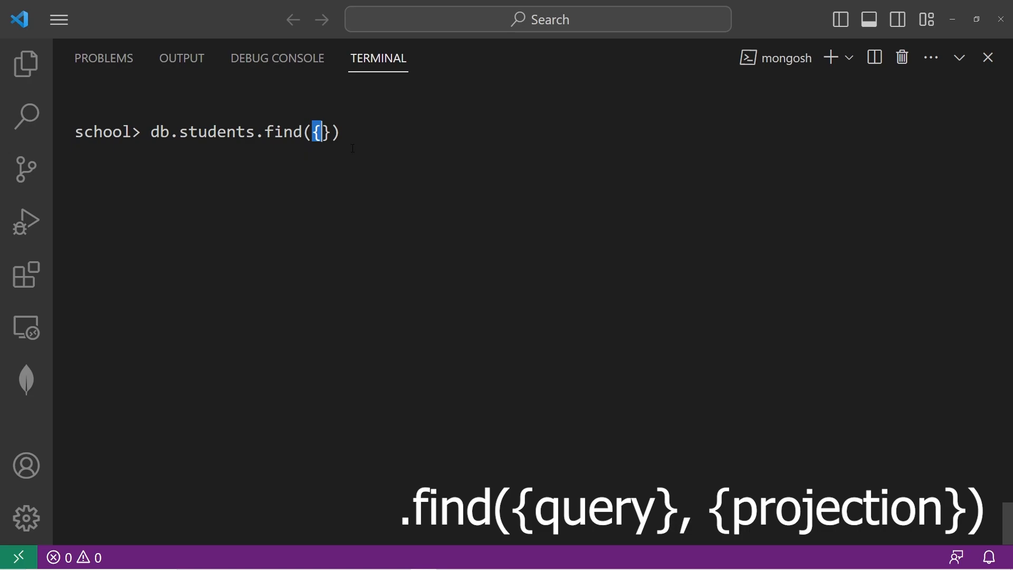
text(name)
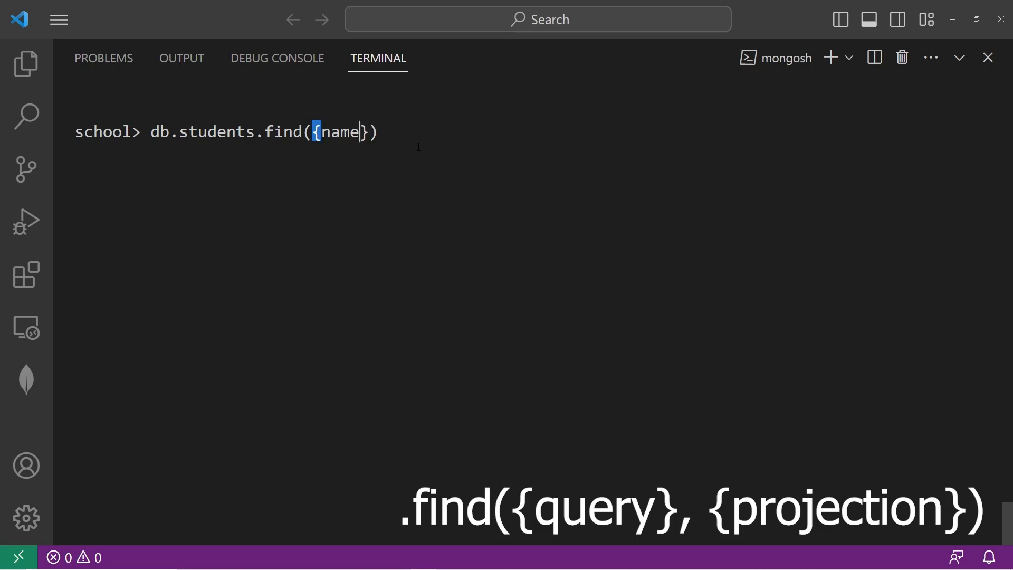
text(:"")
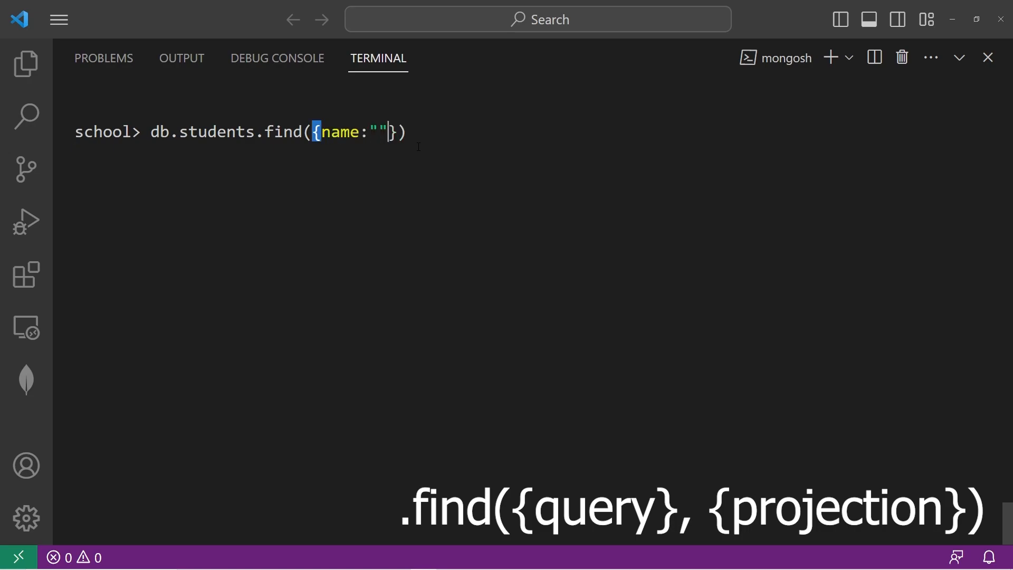
text(Spongebo)
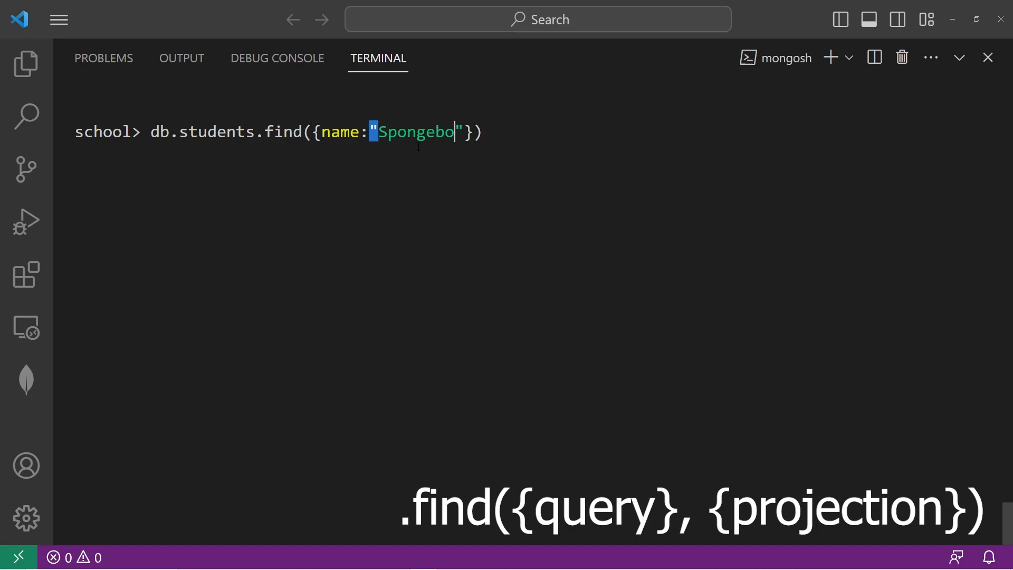
key(Enter)
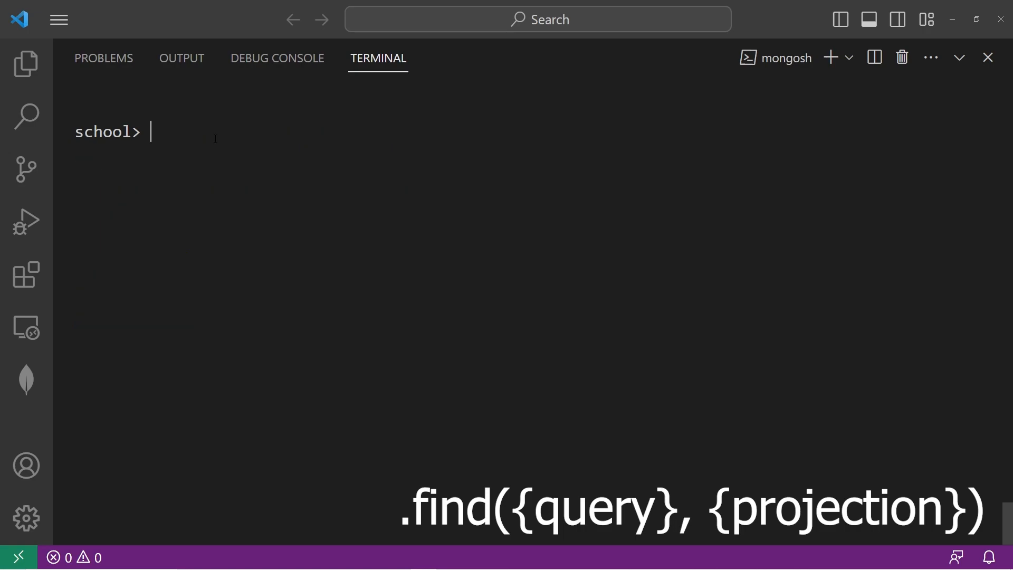
- Run db.students.find({gpa:4.0}), returning only Sandy, then clear the terminal
text(db.students.find({name:"Spongebob"}))
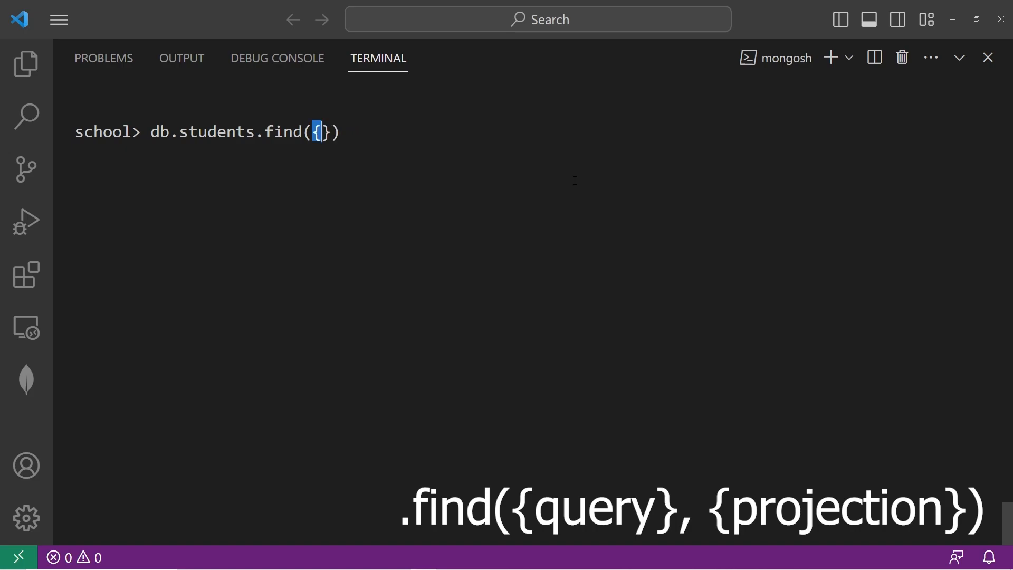
text(gpa:)
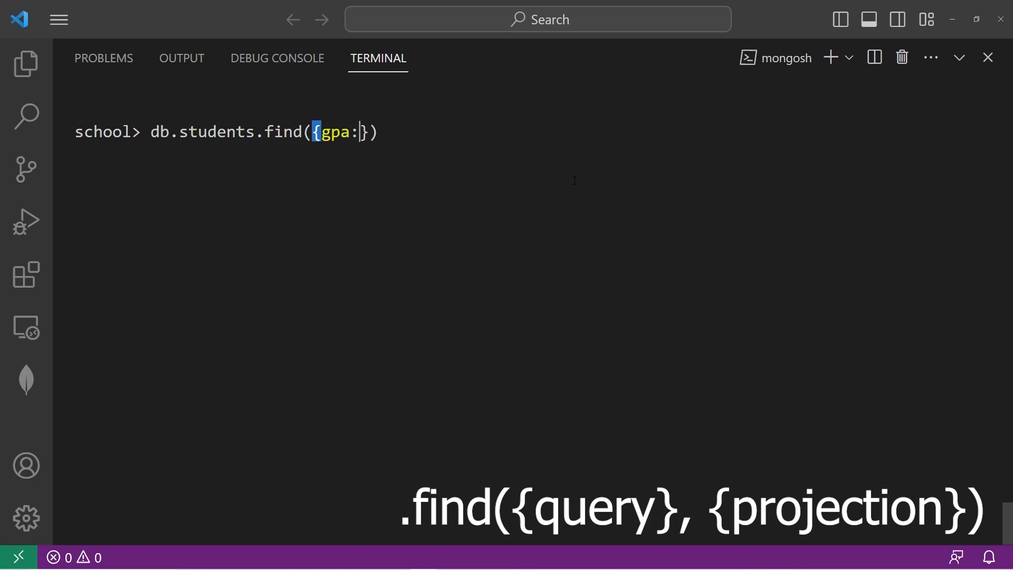
text(4.0)
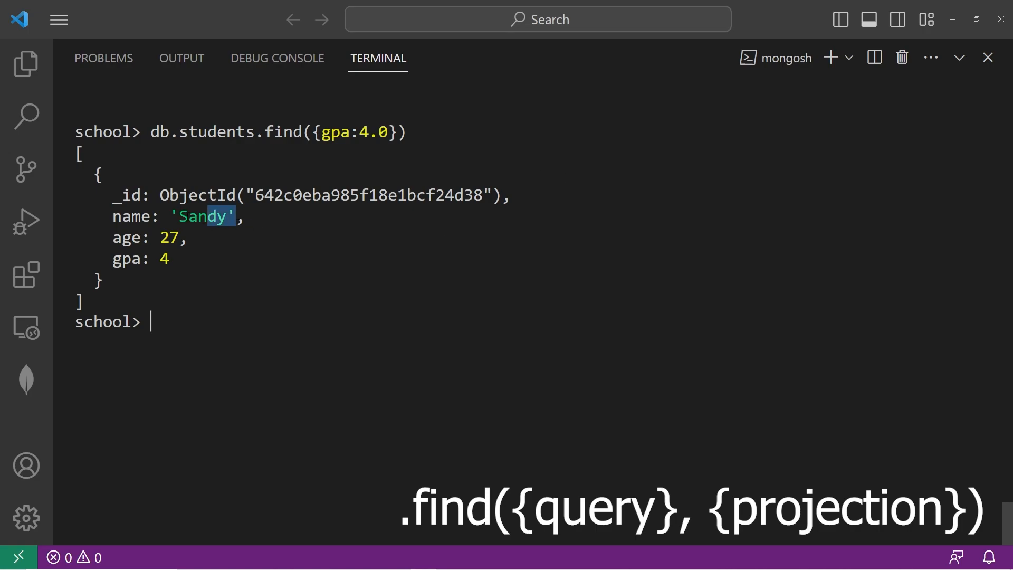
text(cls)
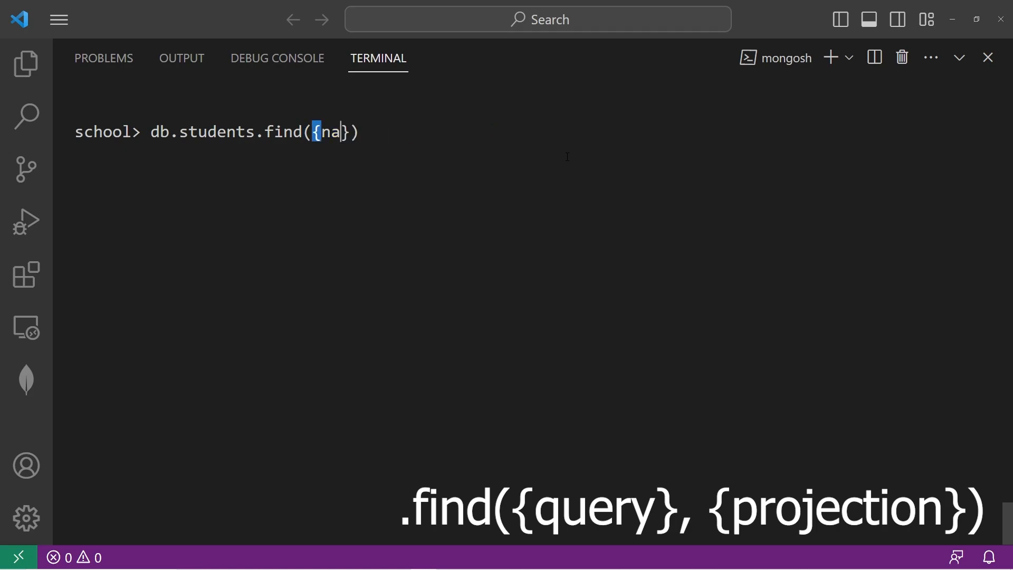
text(fullTime)
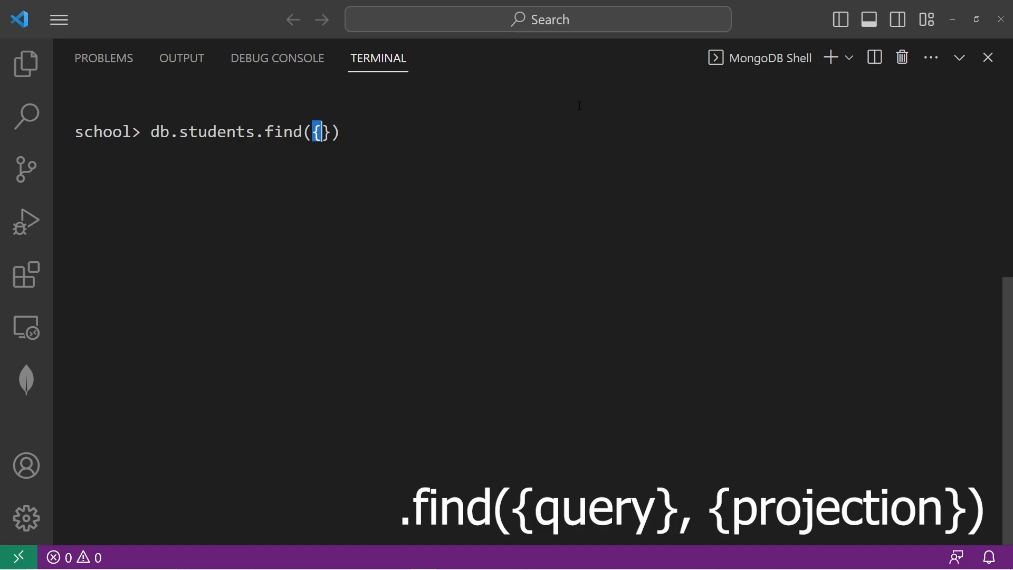
- Run db.students.find({gpa:4.0, fullTime:true}), which returns no documents
text(gpa)
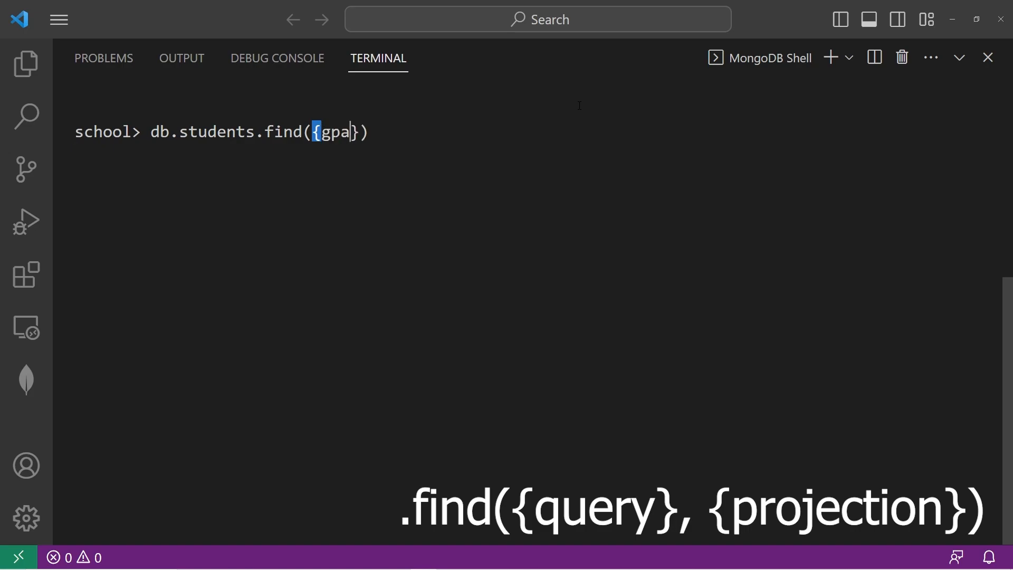
text(:4.0,)
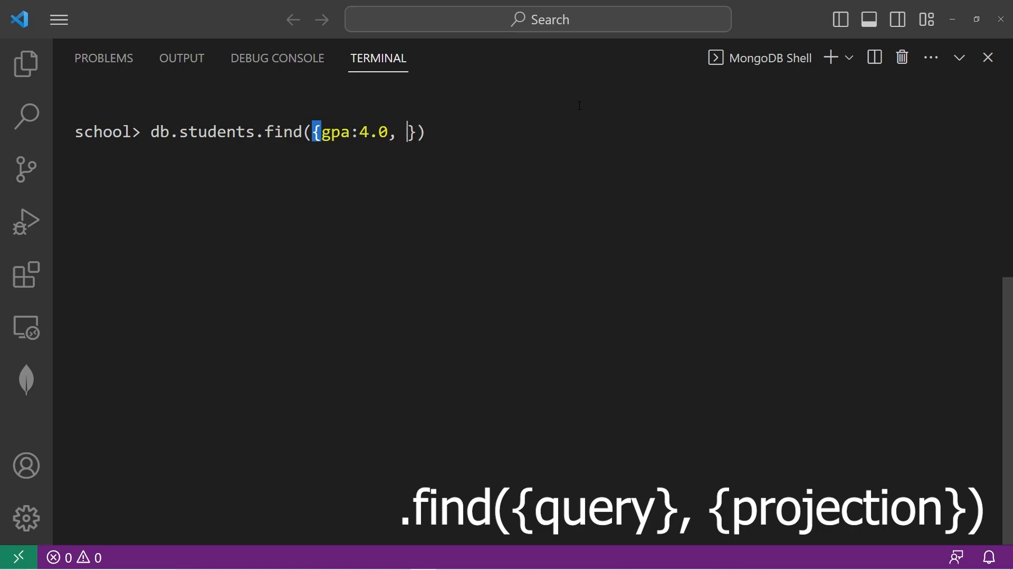
text(full)
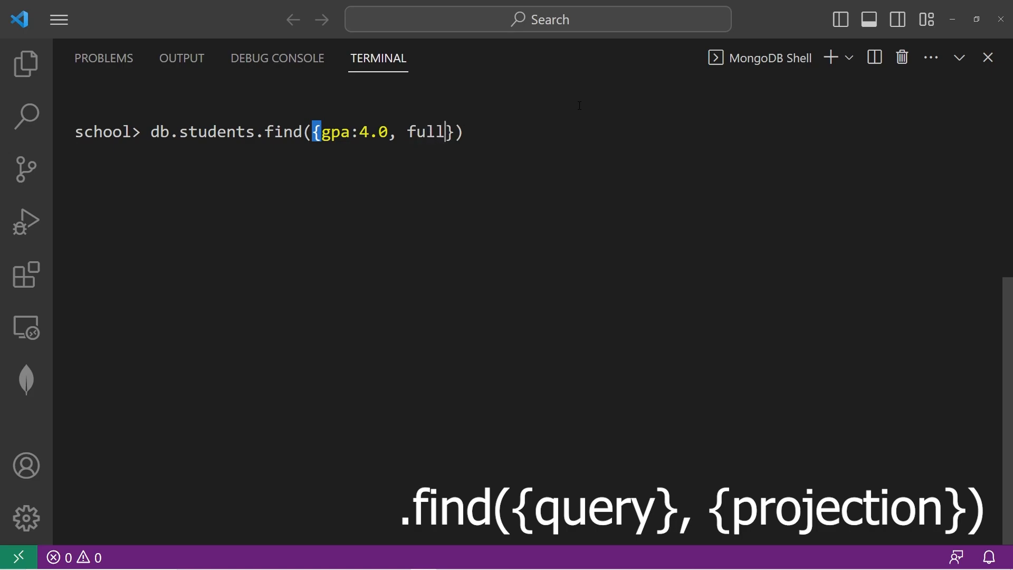
text(Time:true)
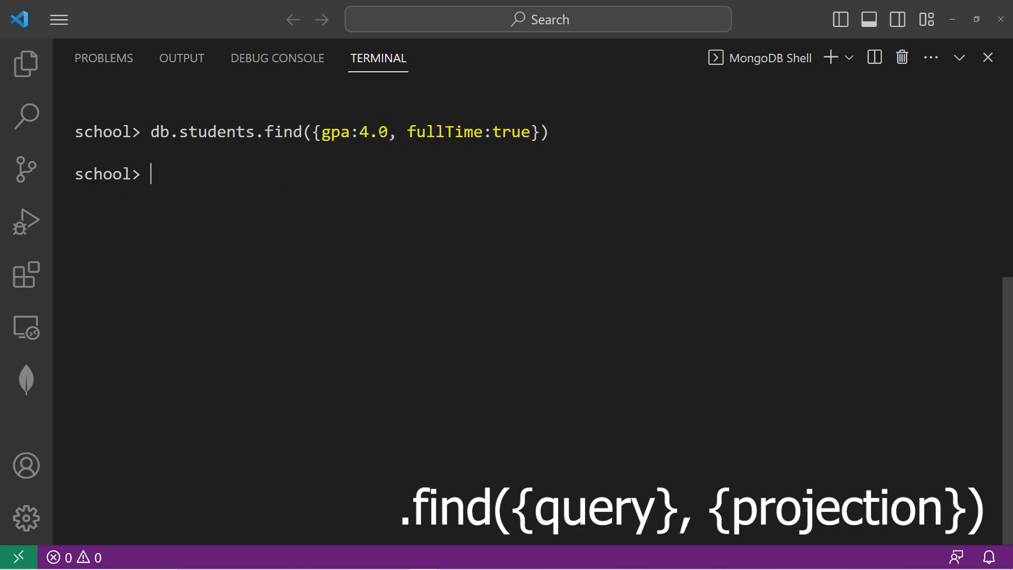
drag(306, 131, 538, 132)
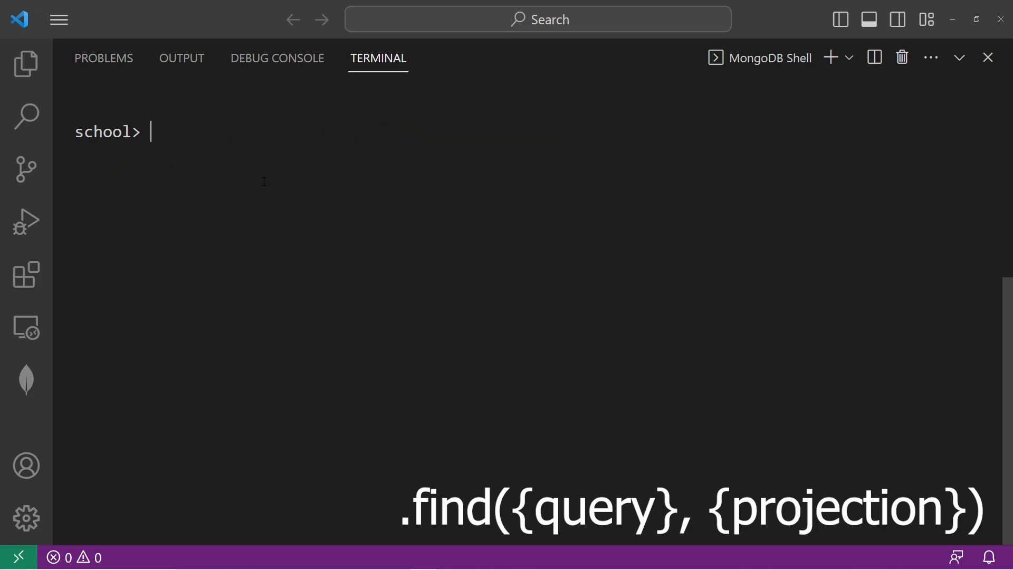
- Run find projections {name:true}, then {_id:false, name:true}, listing student names
text(db.students.find({}))
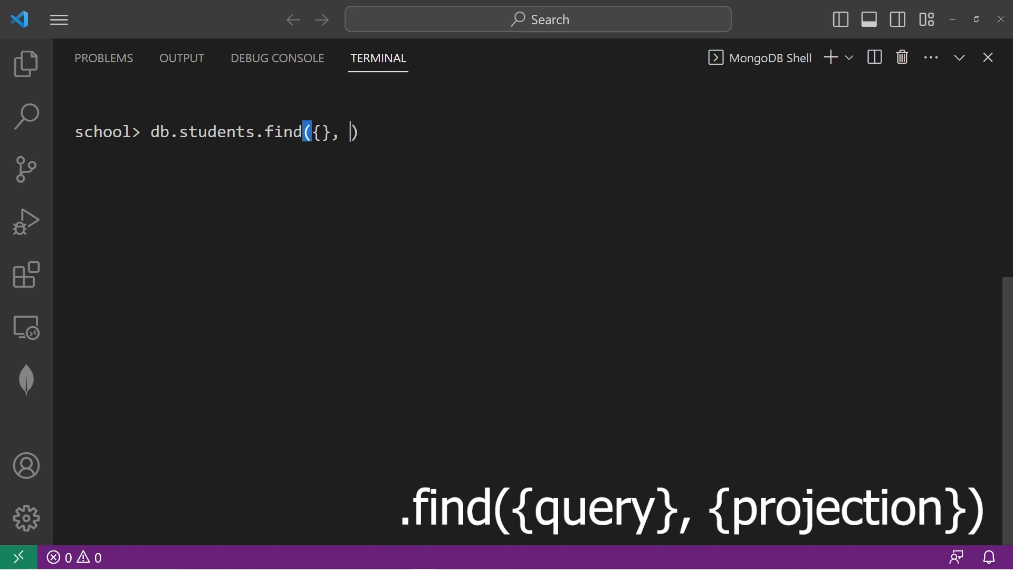
text({})
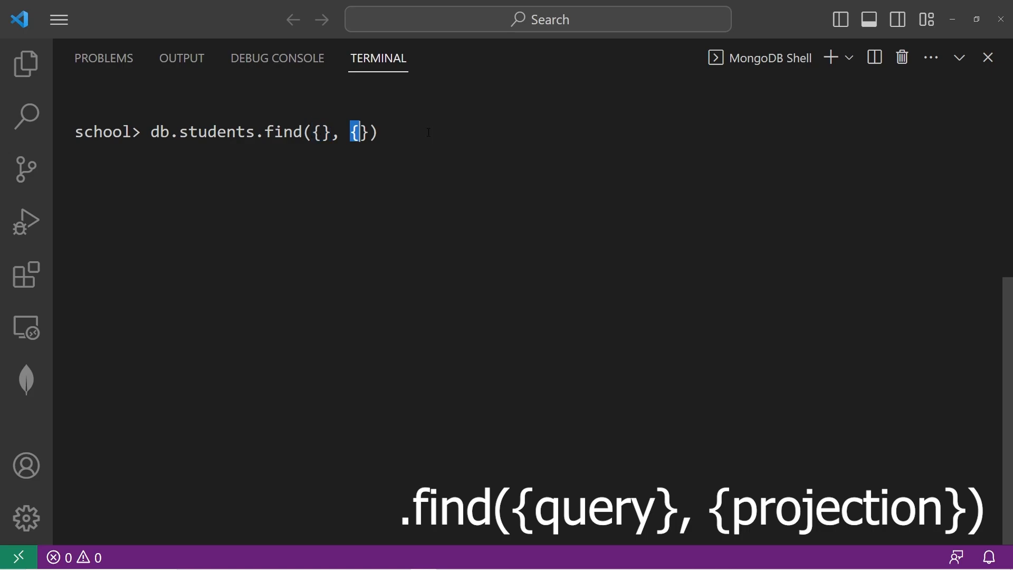
text(name:t)
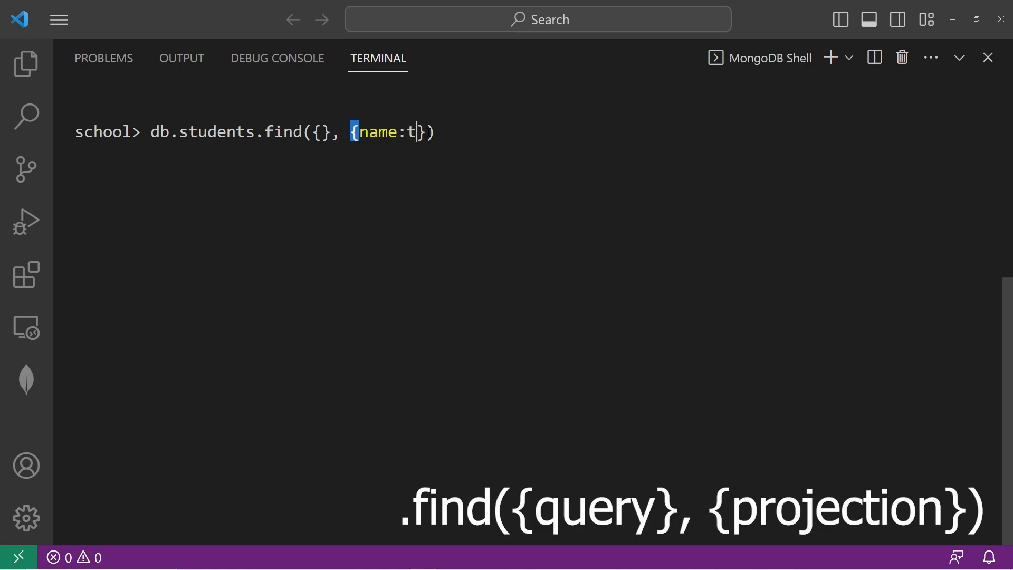
text(1)
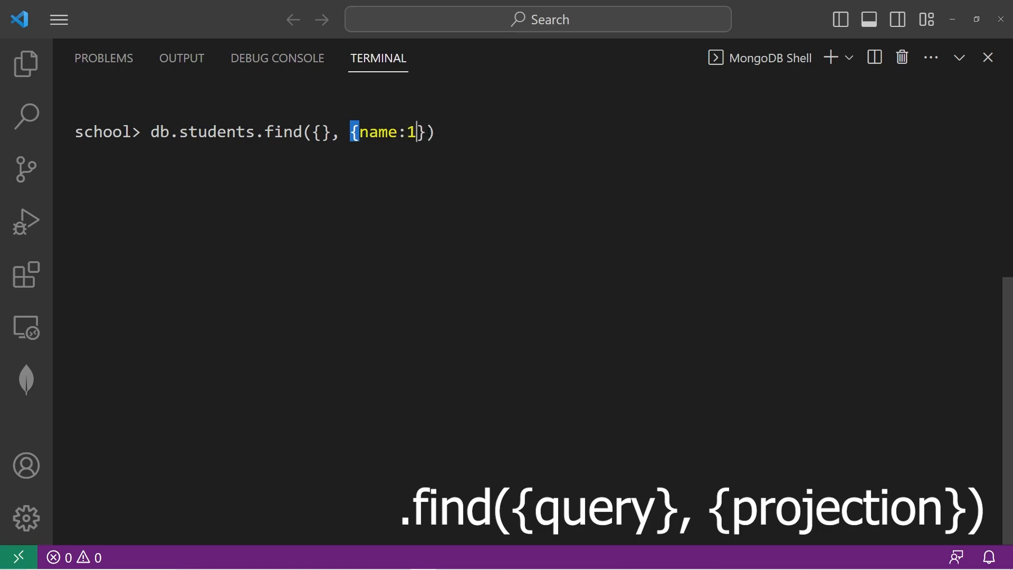
text(true)
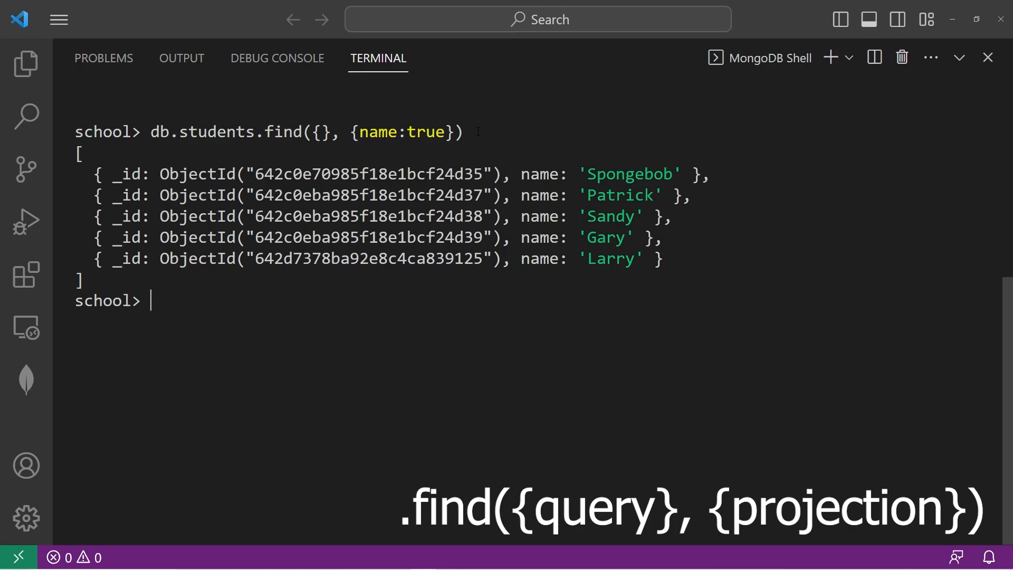
drag(350, 174, 504, 174)
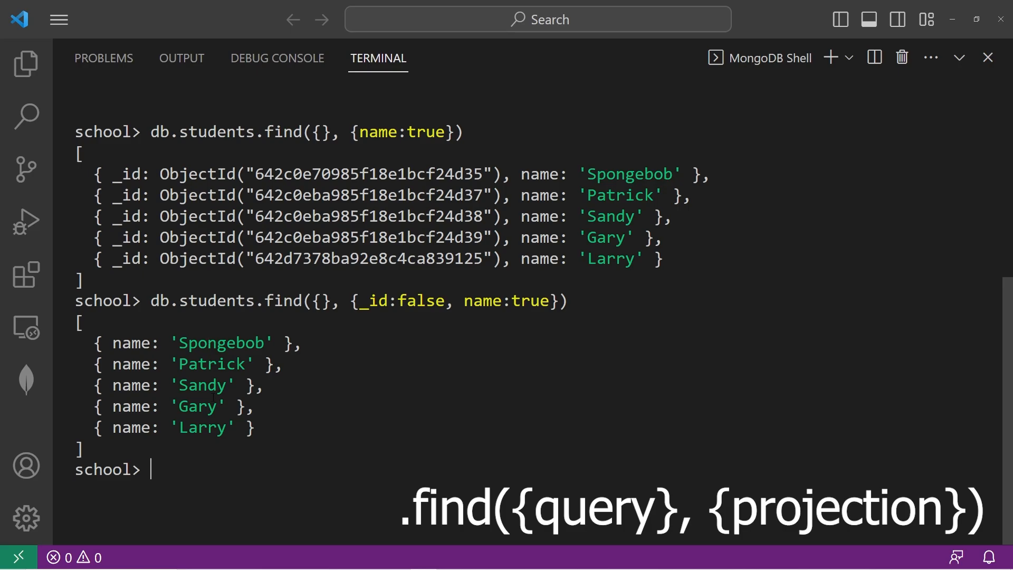
text(db.students.find({}, {name:true}))
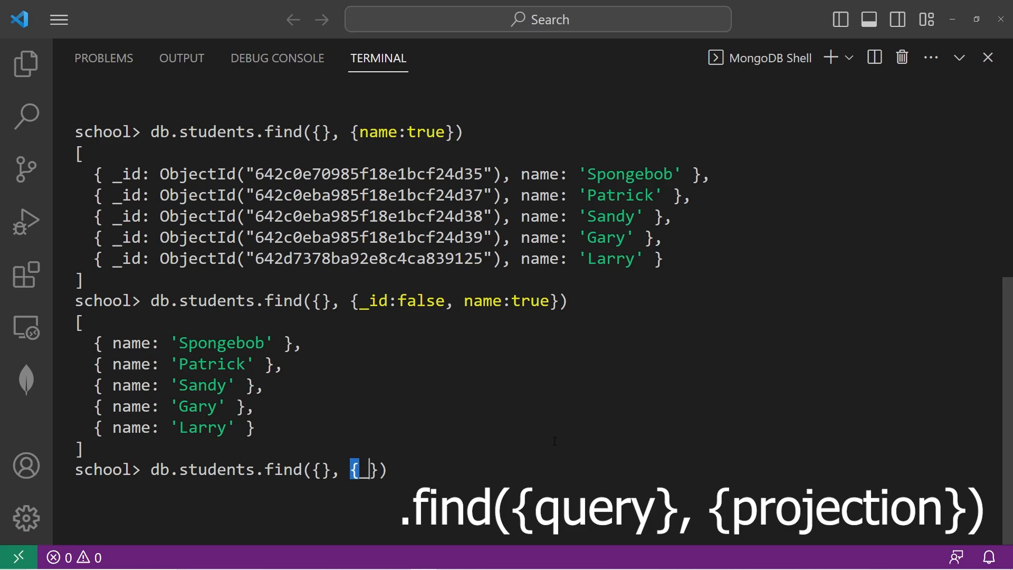
- Run find with projection {_id:false, name:true, gpa:true} to list names and GPAs
text(_id:false)
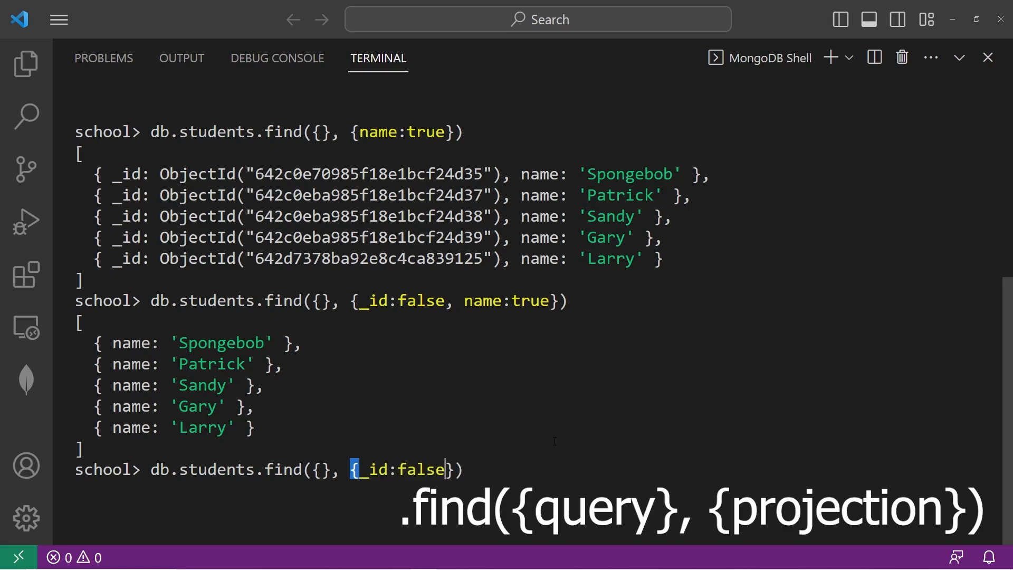
text(, name)
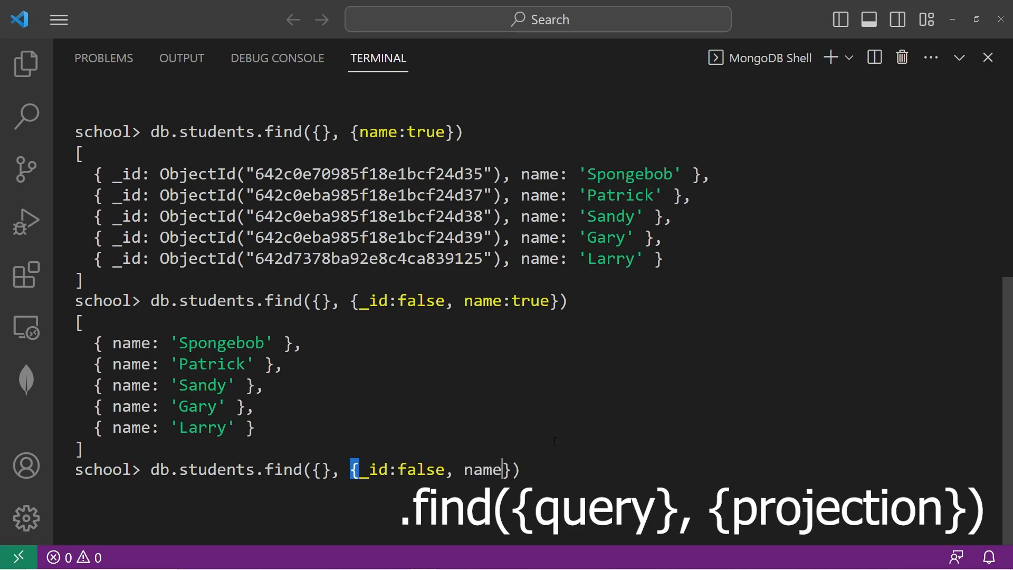
text(:true.)
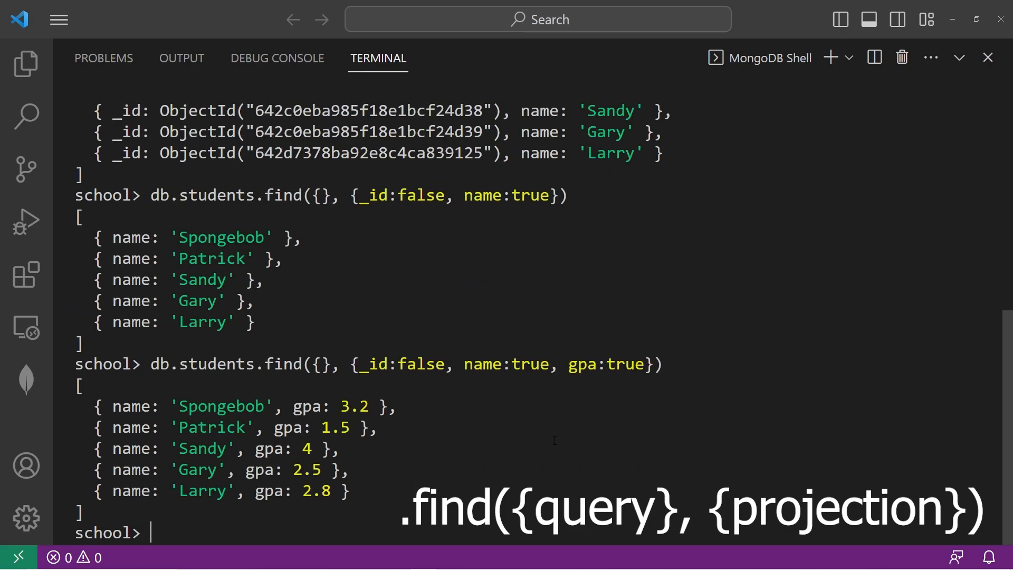
double_click(221, 406)
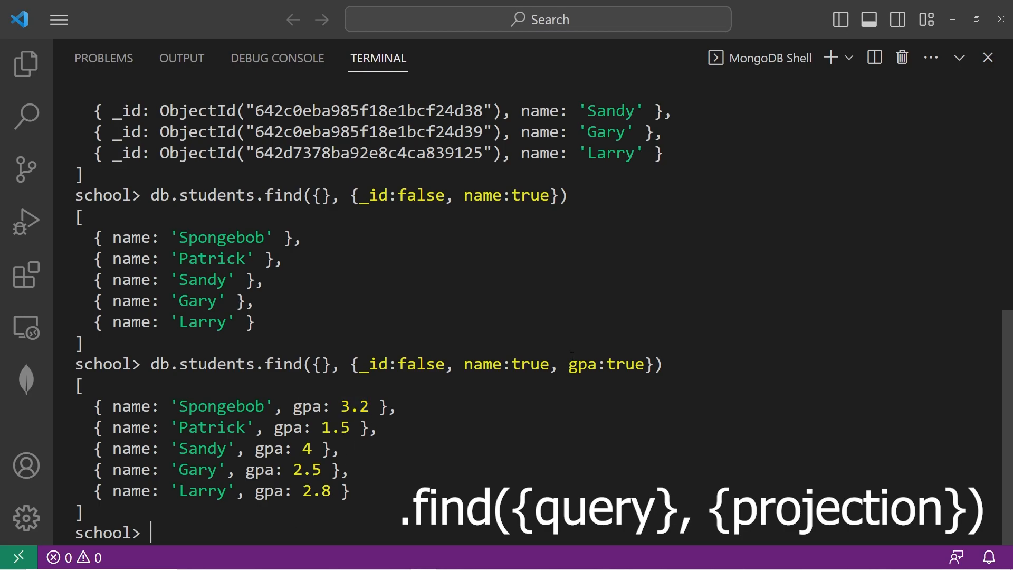
drag(351, 364, 653, 363)
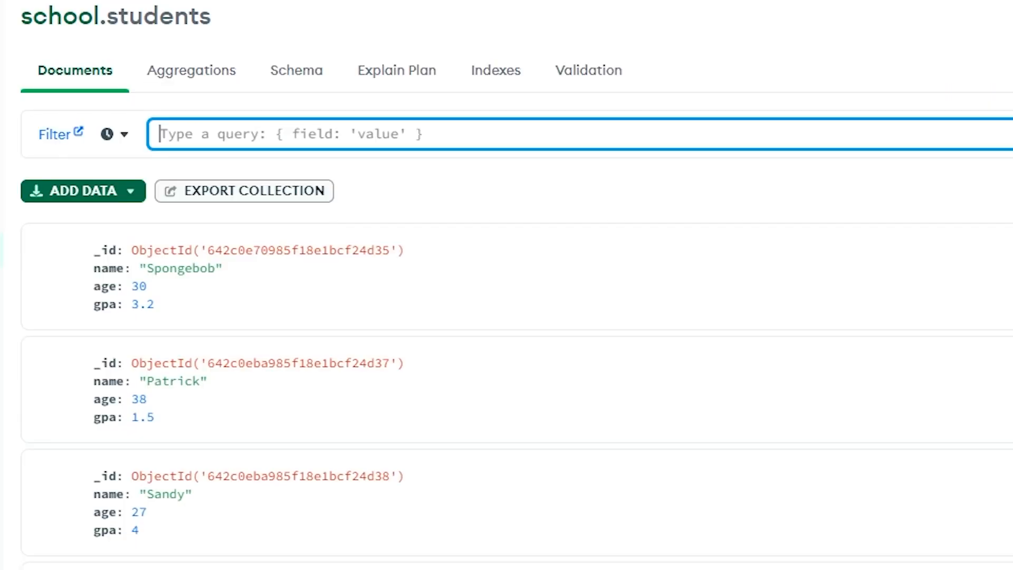
- Filter the Compass documents by {name:"Spongebob"}
text({})
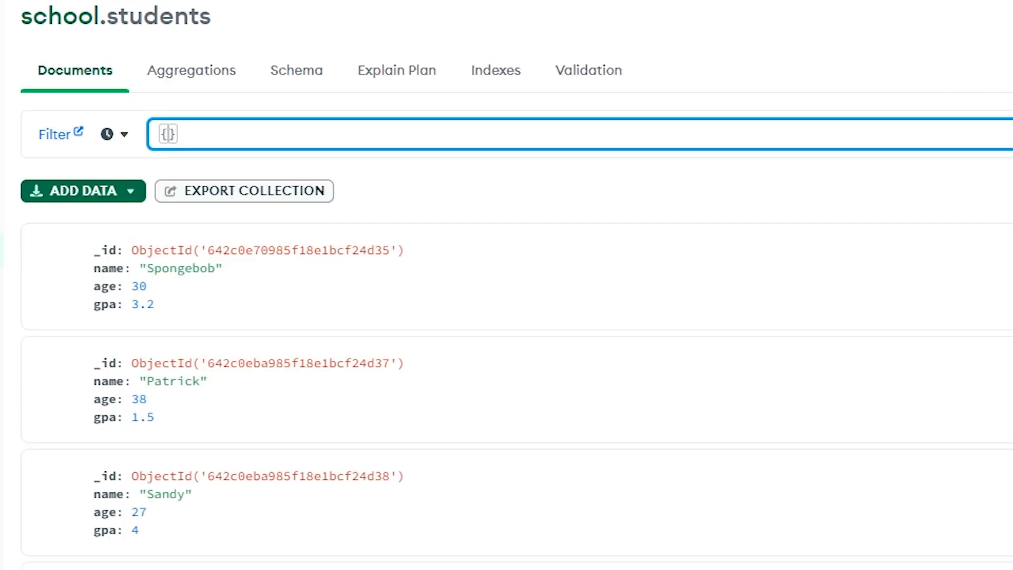
text(name:)
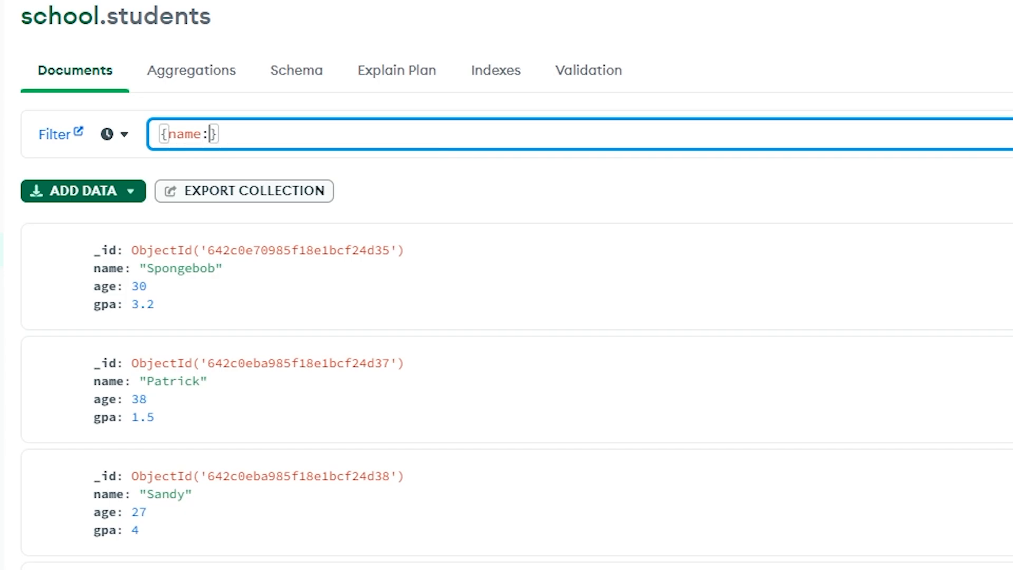
text("Spongeb")
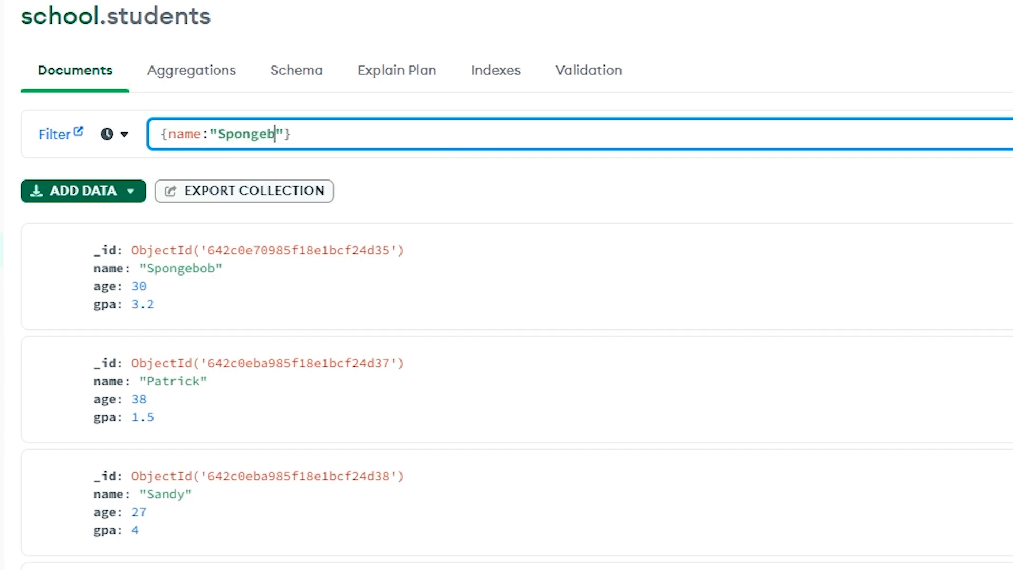
click(893, 140)
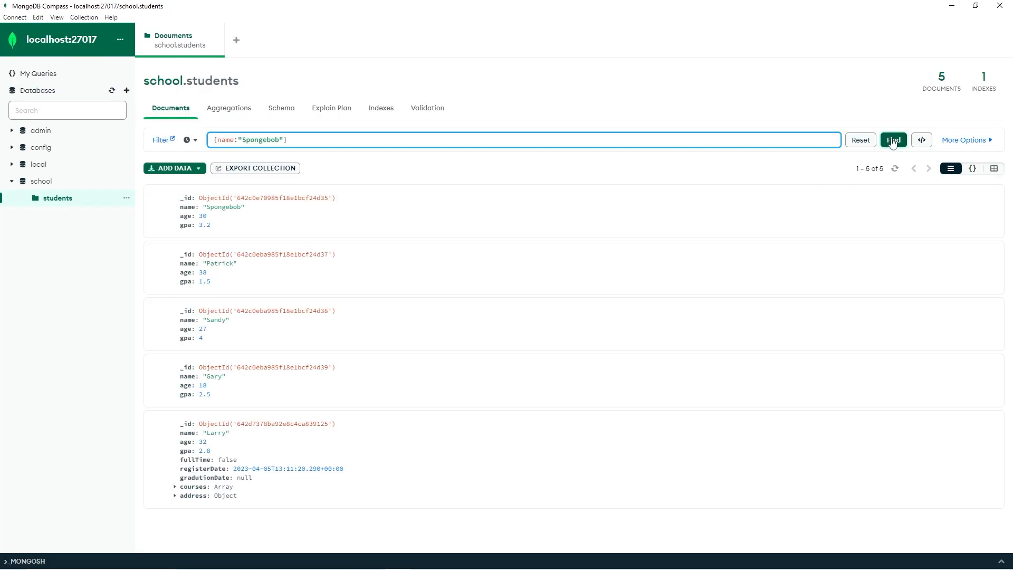
- Change the filter to {gpa:4.0}, returning Sandy
click(893, 140)
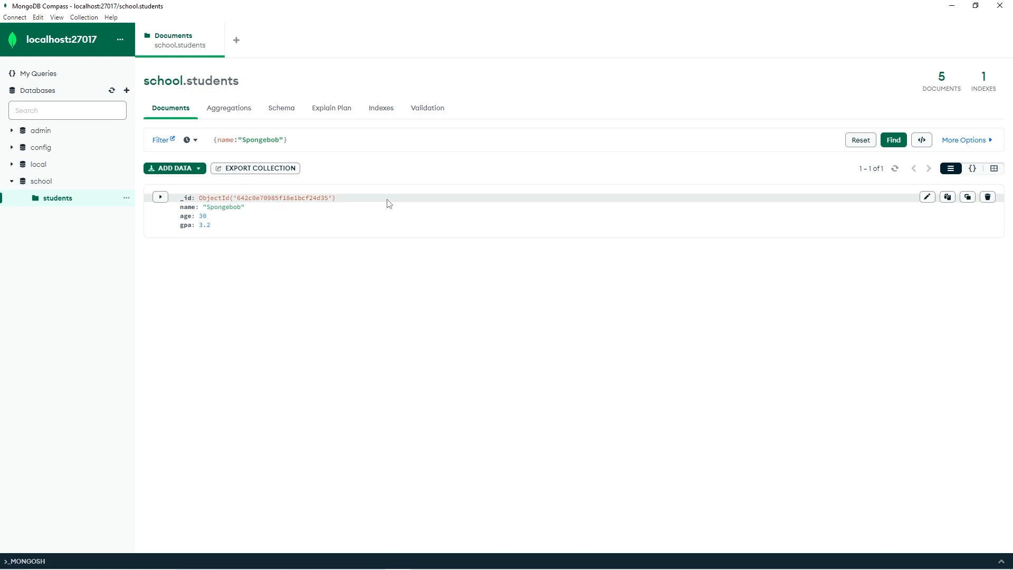
text({gpa:})
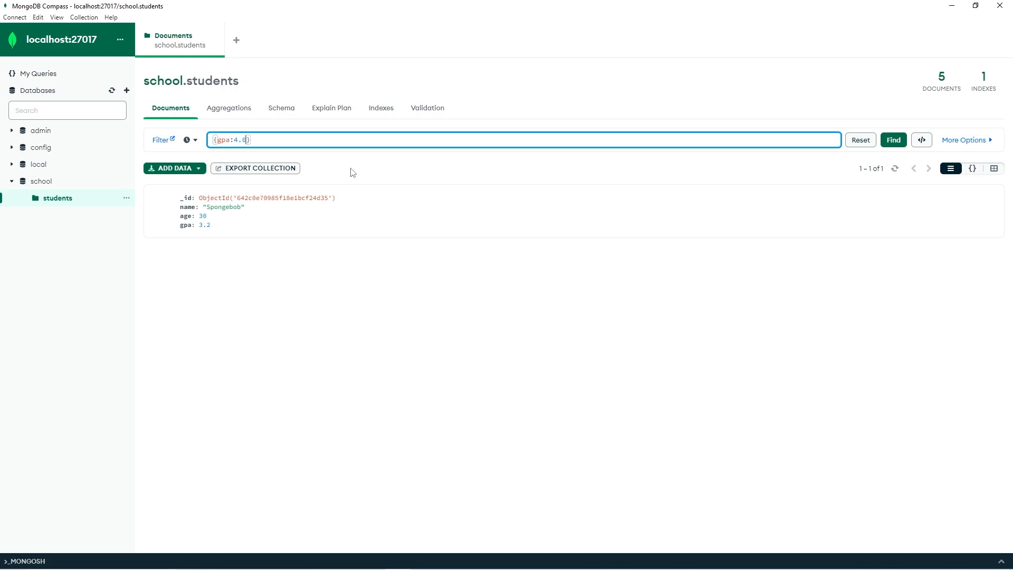
click(894, 139)
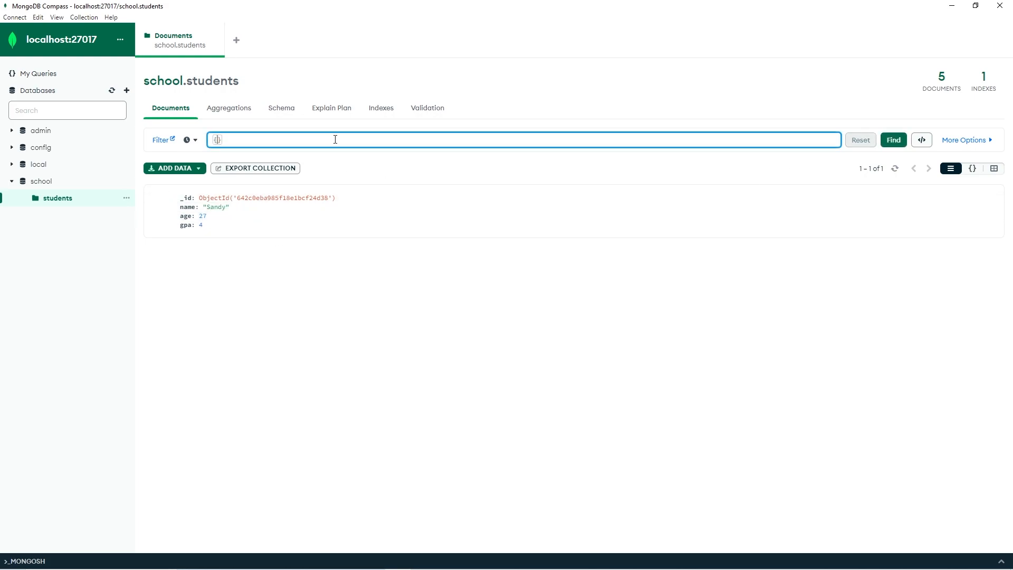
- Filter by {fullTime:false} to show Larry, then clear the filter
text(full)
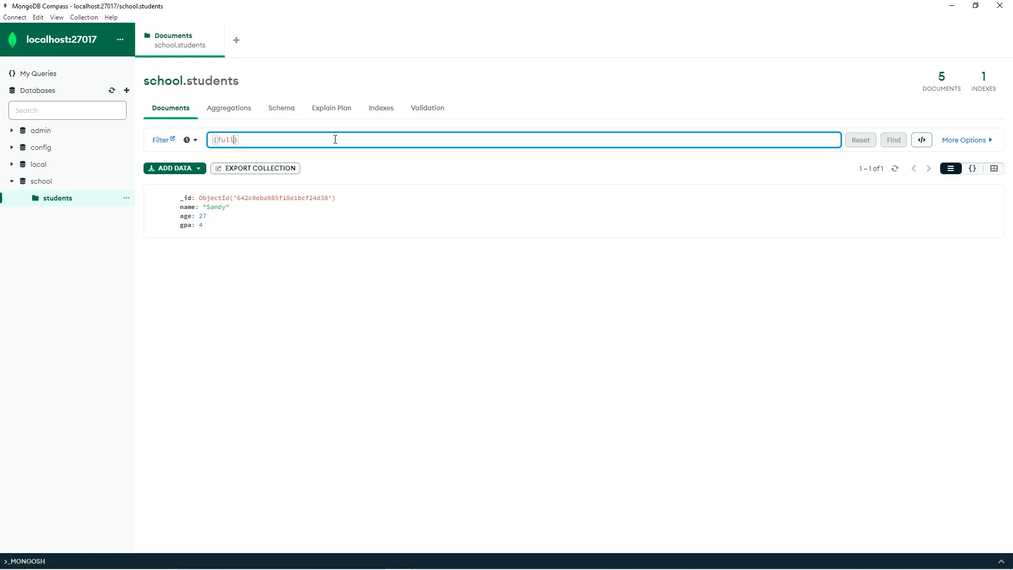
text(Time:fal)
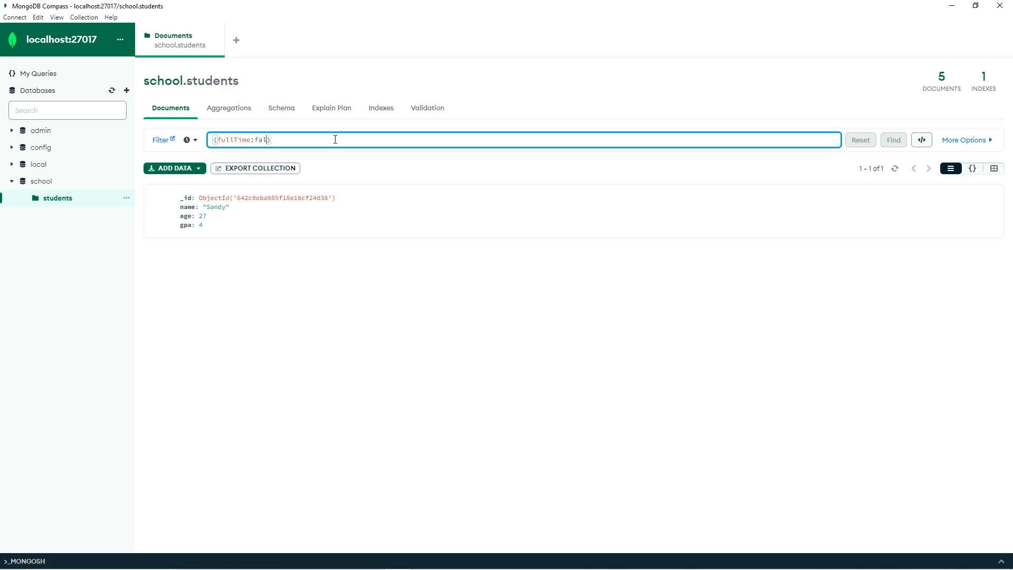
click(892, 139)
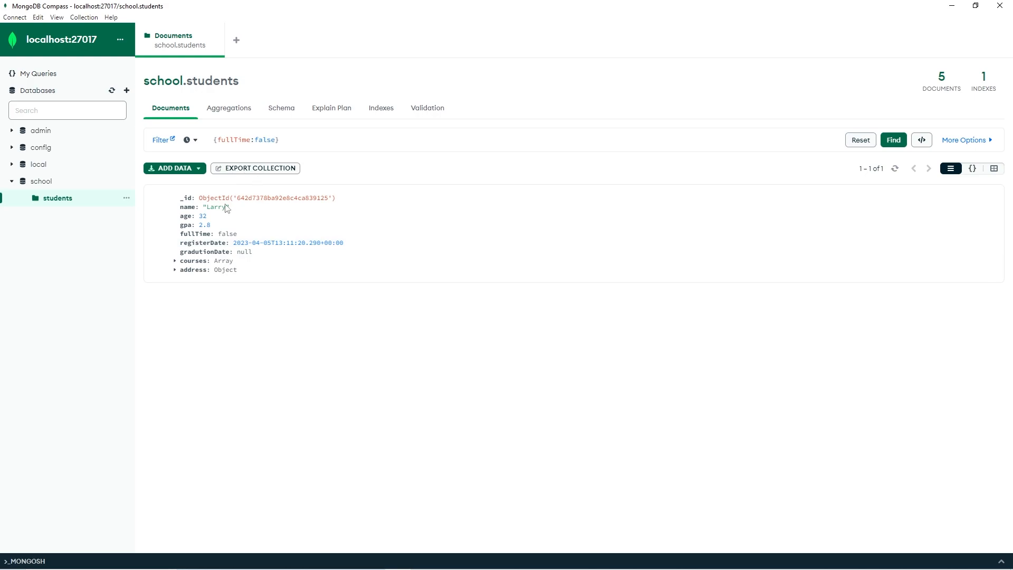
click(860, 139)
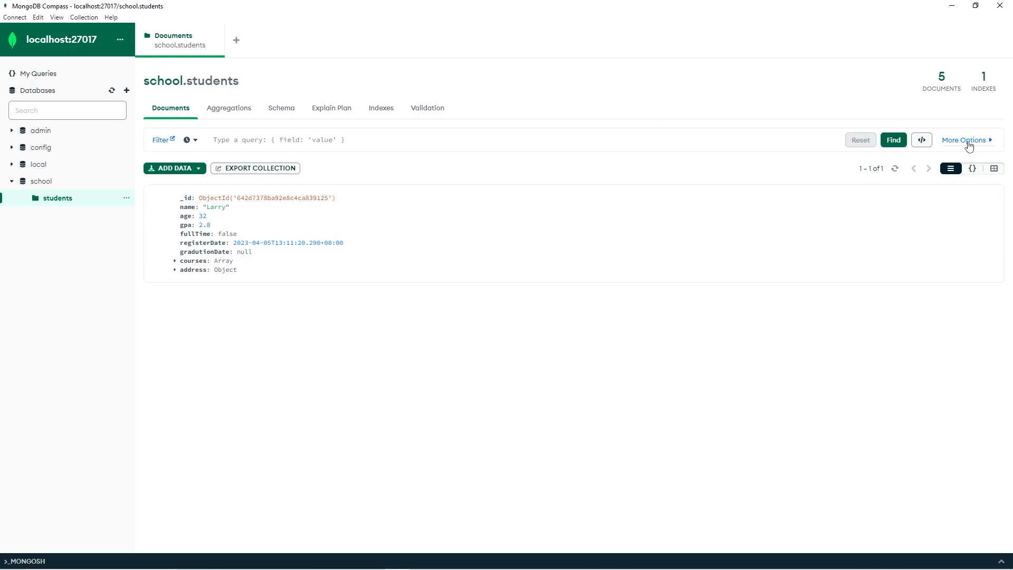
- Apply Compass projection {name:true, gpa:true}, then edit it to also exclude _id
click(964, 140)
text({)
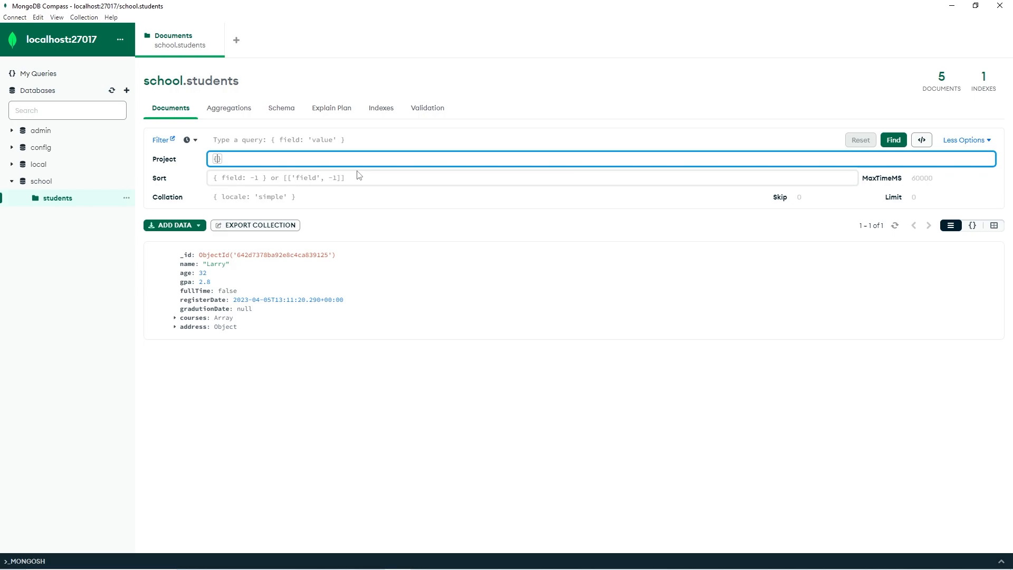
text(name)
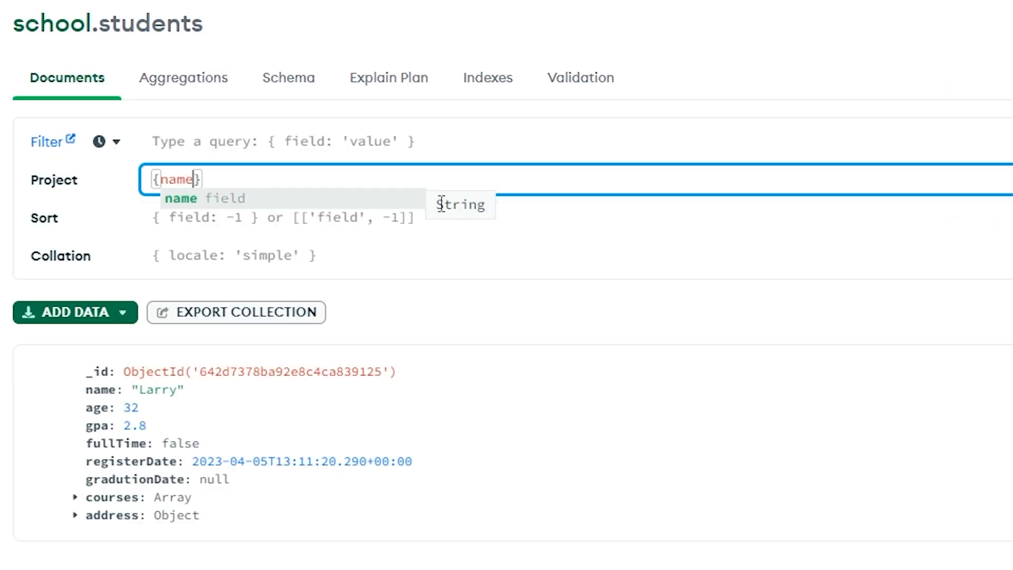
text(:true)
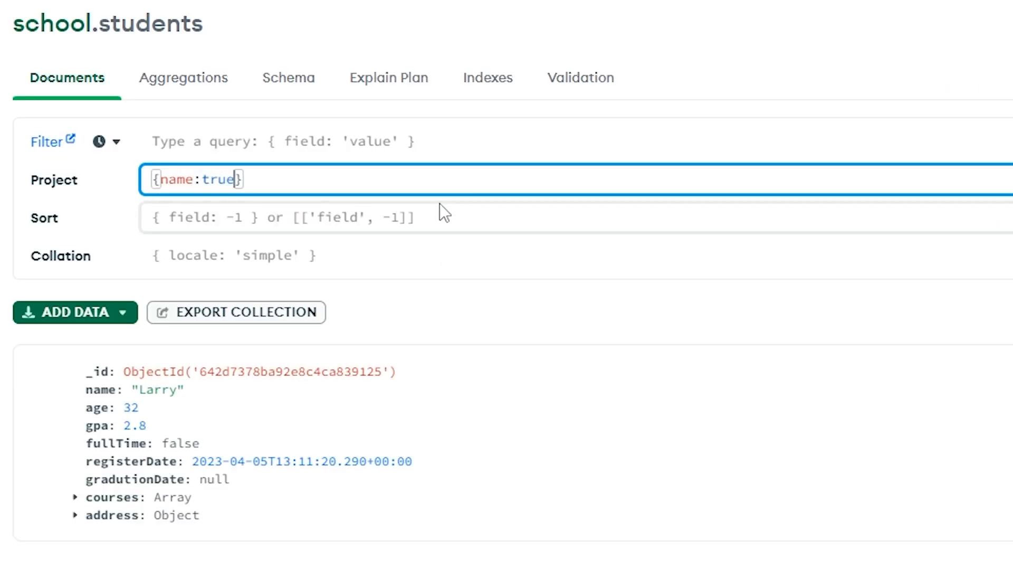
text(, gpa:)
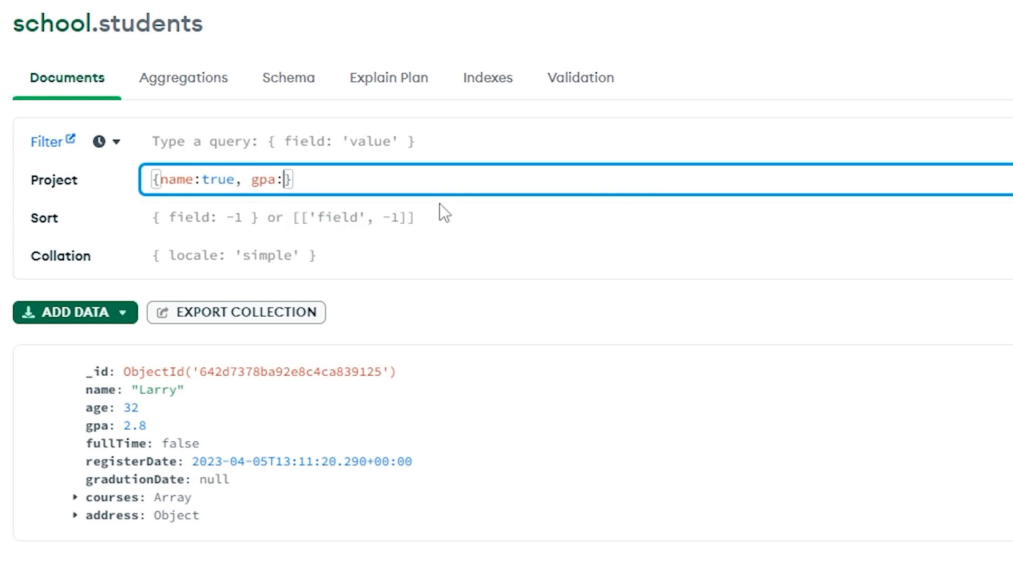
text(true)
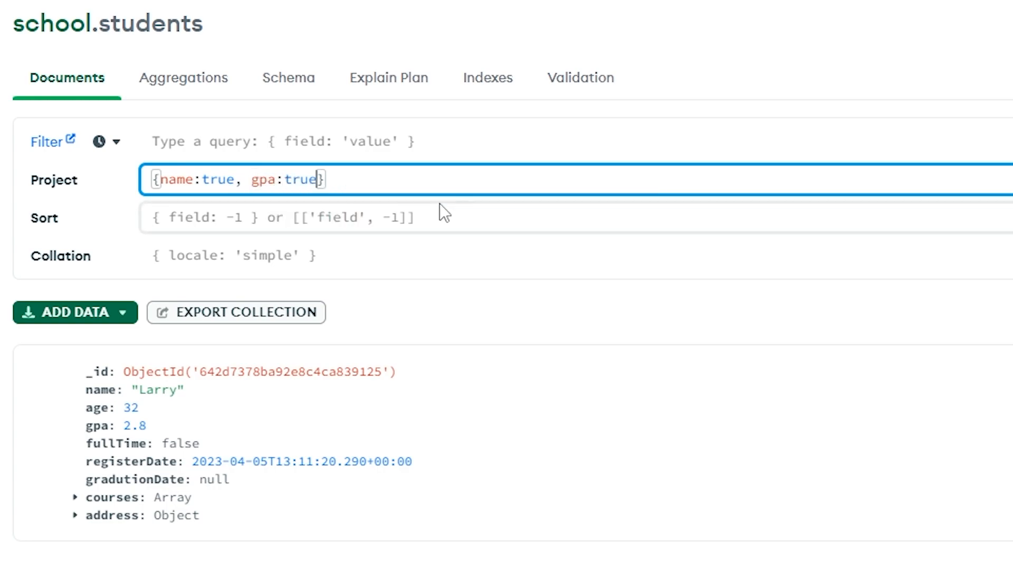
click(893, 139)
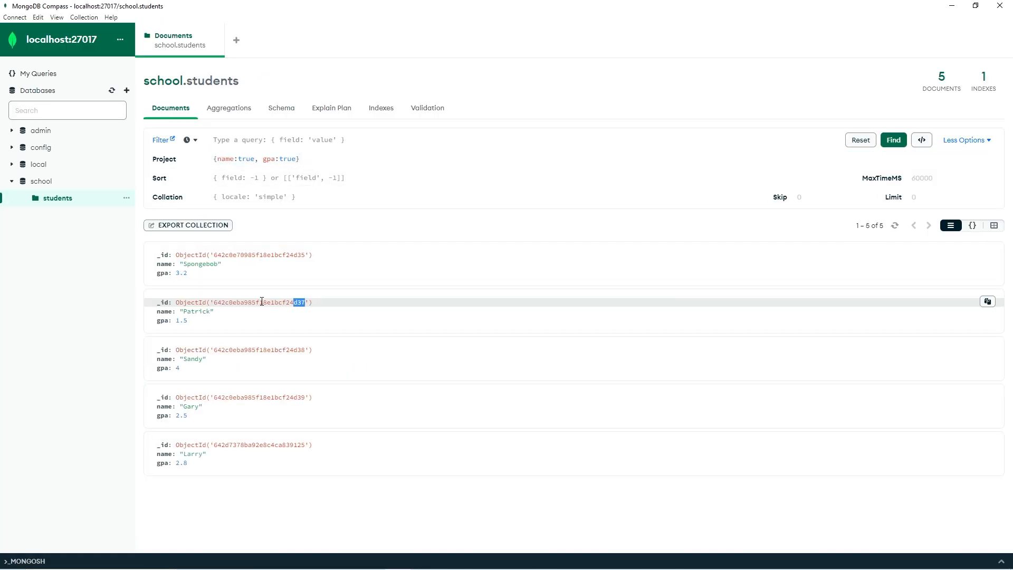
click(278, 158)
text(_id:false, )
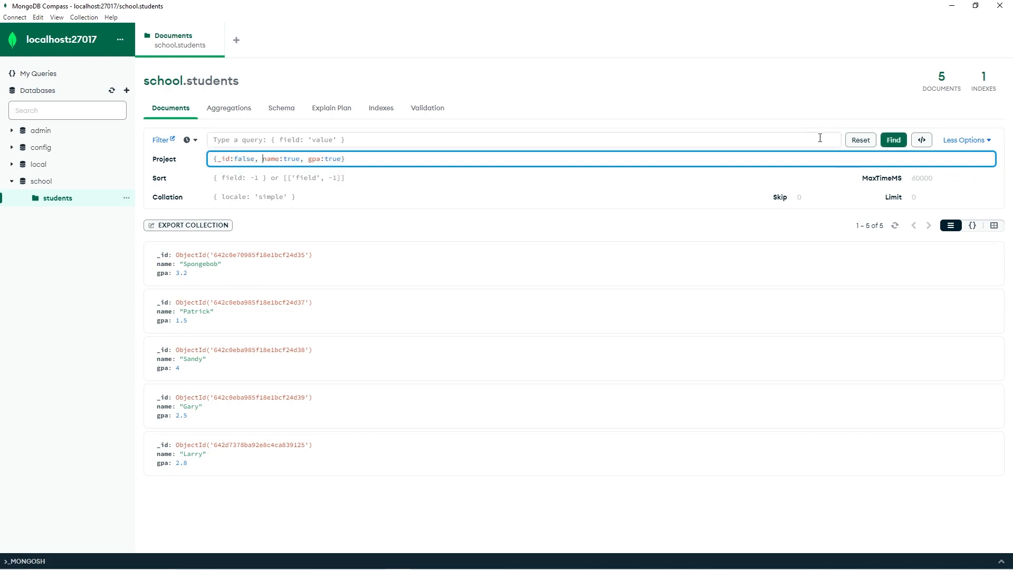
click(894, 140)
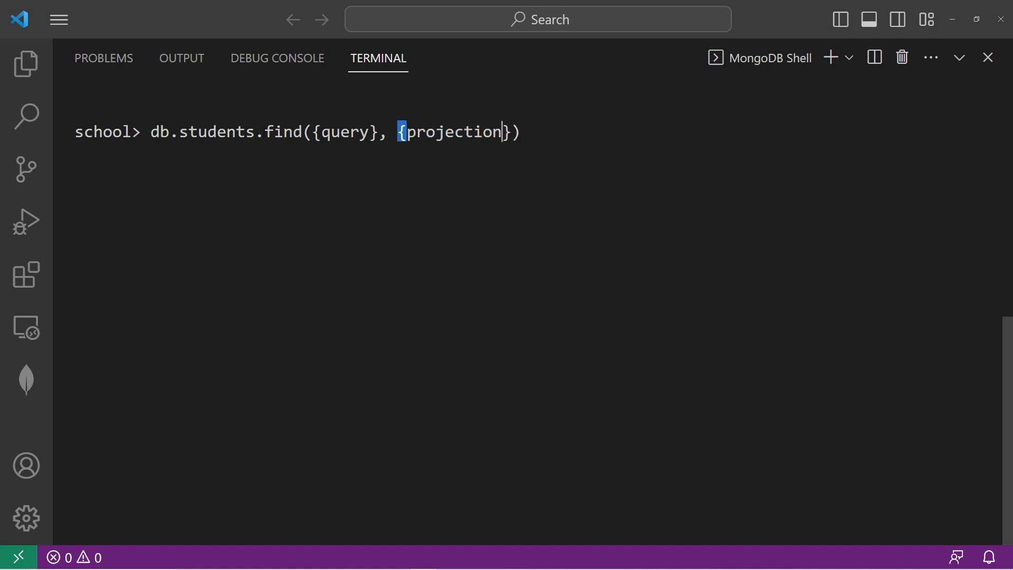
- Select the word find in the db.students.find({query}, {projection}) template
double_click(282, 132)
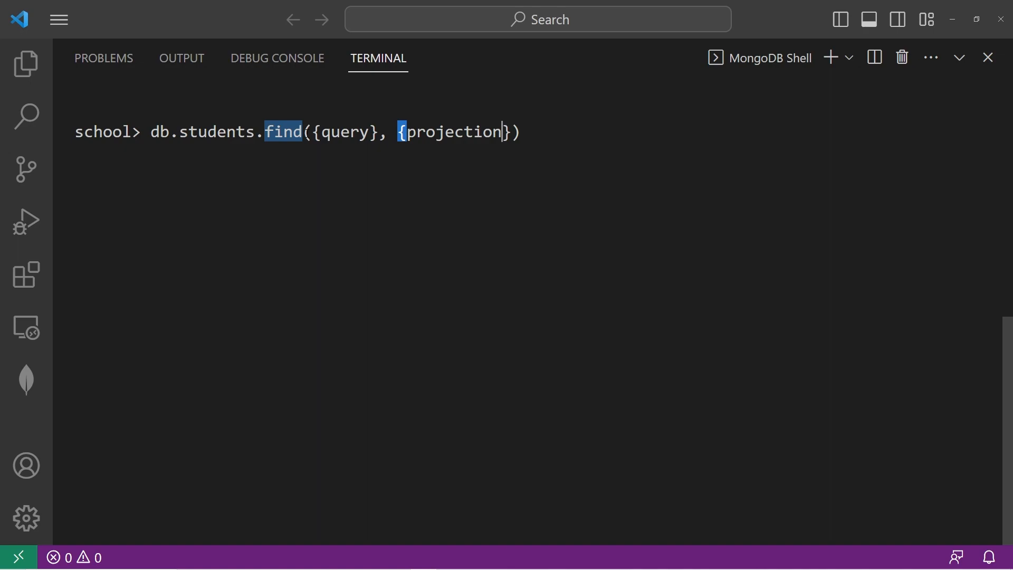